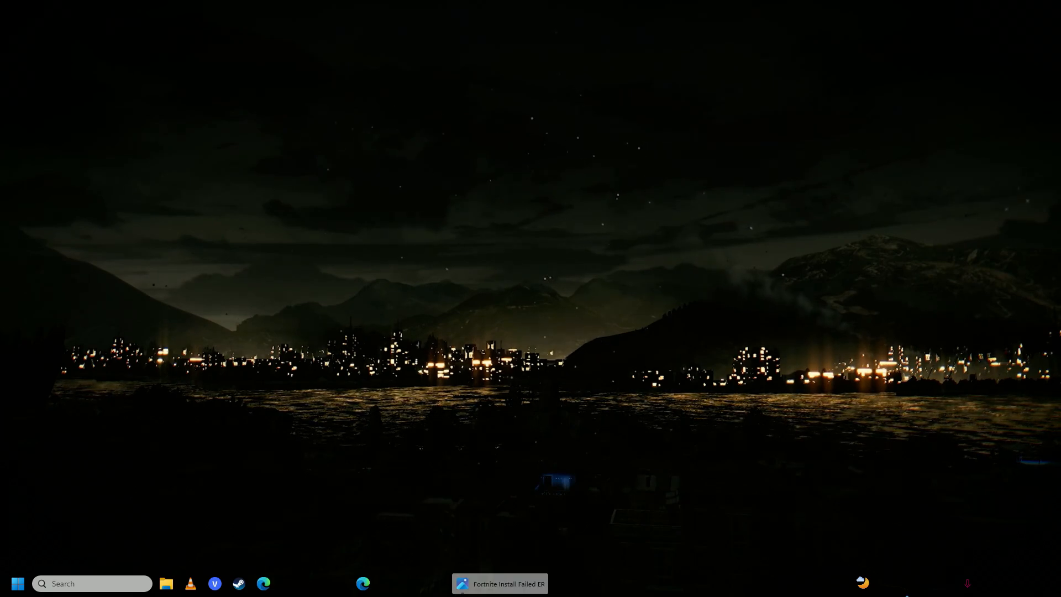
Step: View the Fortnite install-failed screenshot (error IS-IN-FC03) in Photos
{"action": "left_click", "coordinate": [500, 584]}
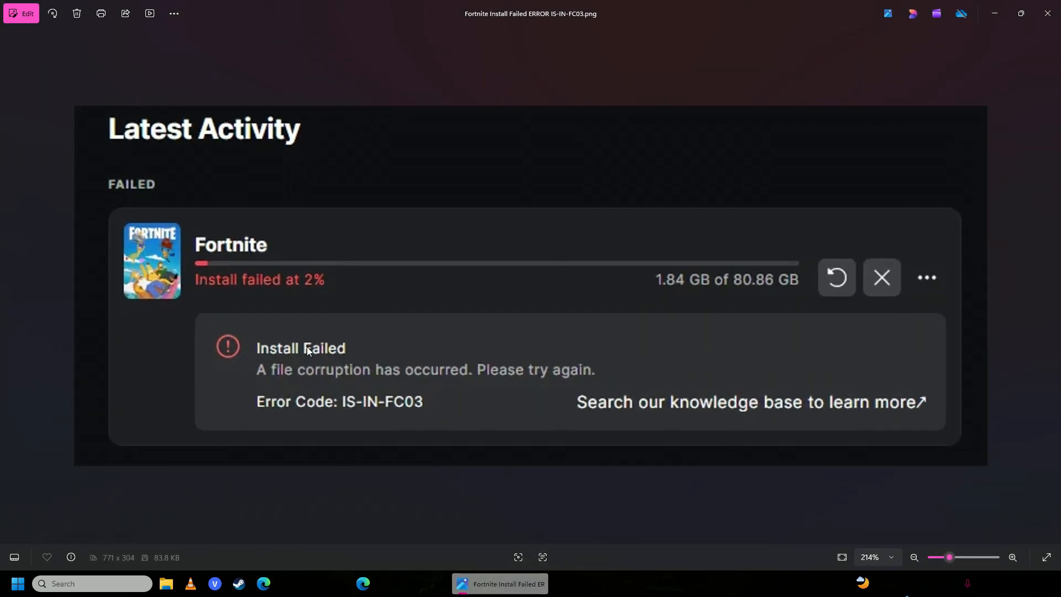
{"action": "mouse_move", "coordinate": [458, 381]}
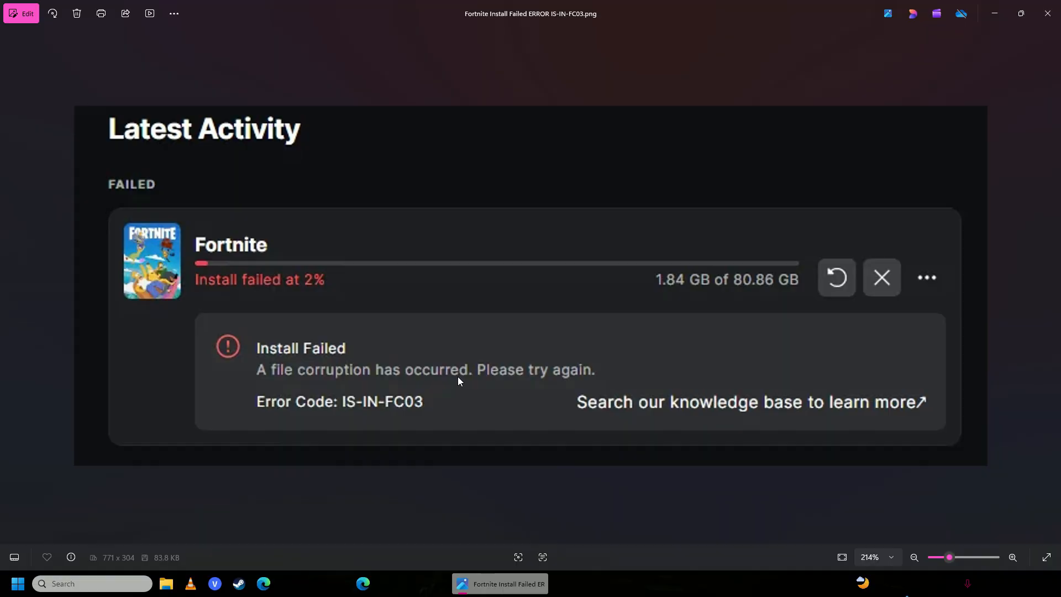
{"action": "mouse_move", "coordinate": [385, 415]}
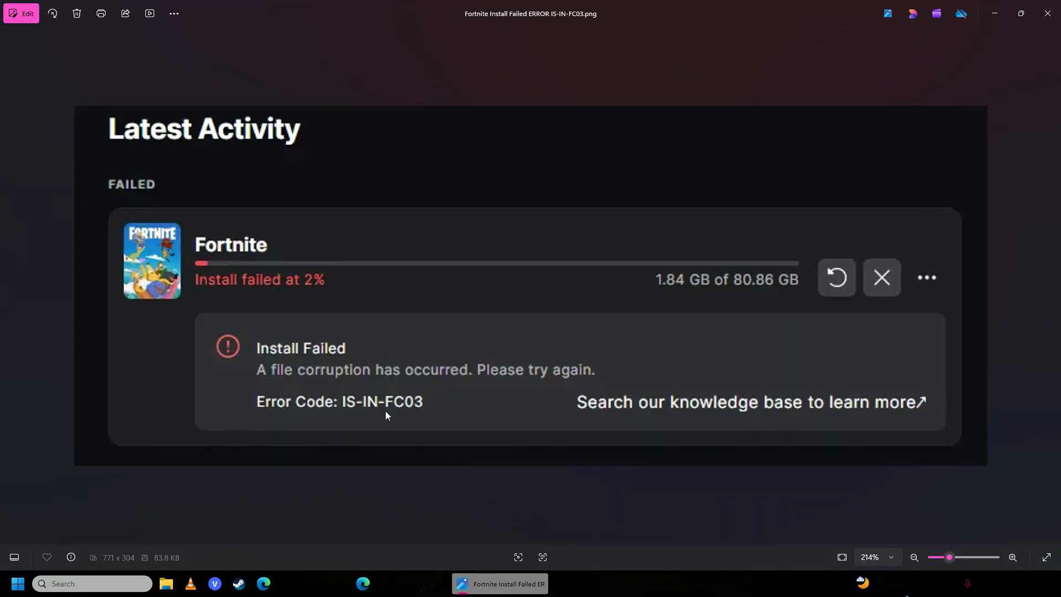
{"action": "mouse_move", "coordinate": [977, 196]}
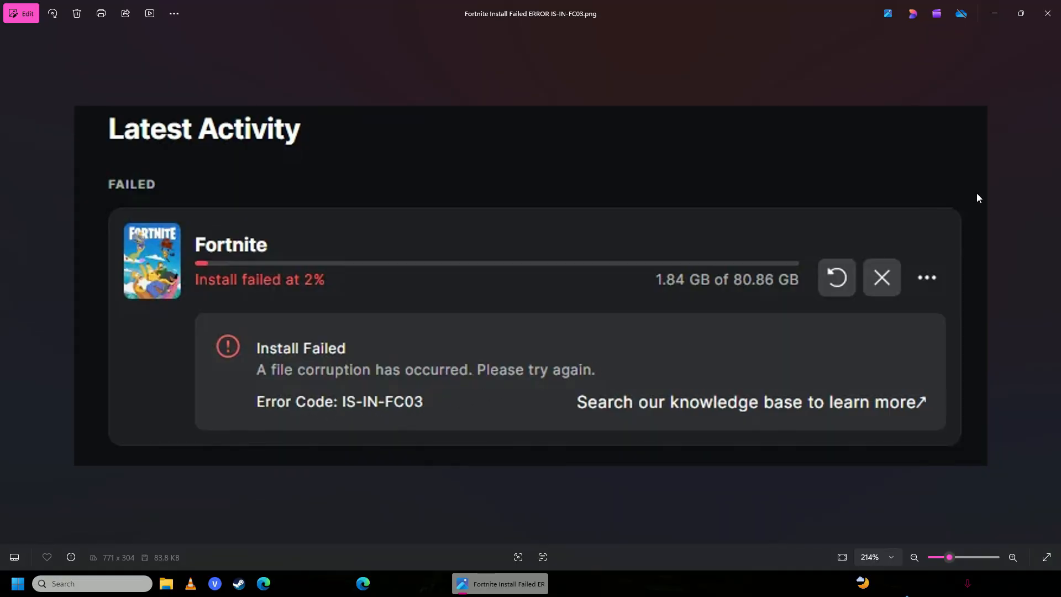
{"action": "mouse_move", "coordinate": [997, 158]}
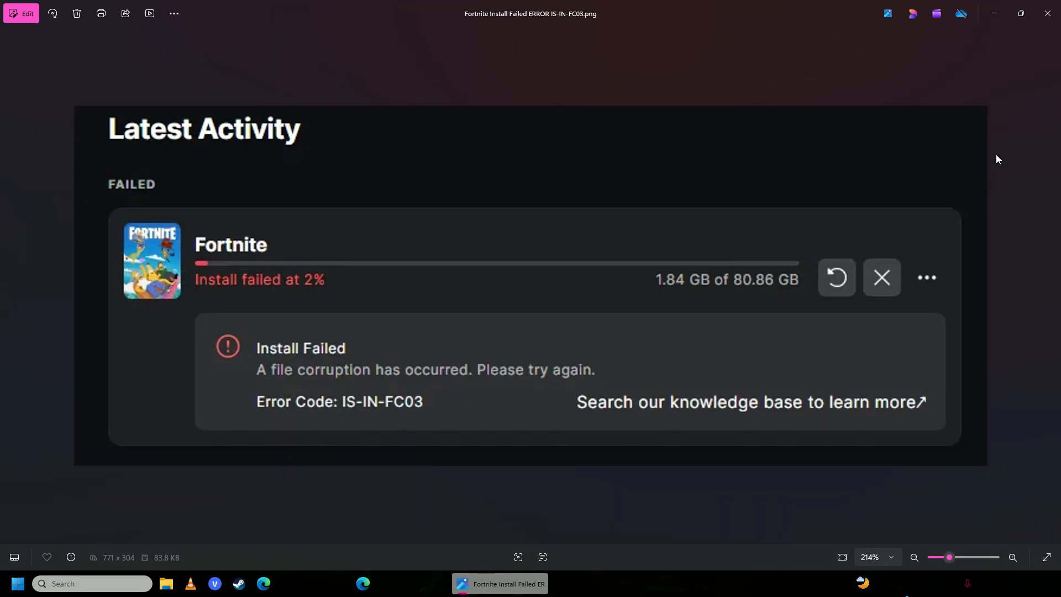
{"action": "mouse_move", "coordinate": [301, 304]}
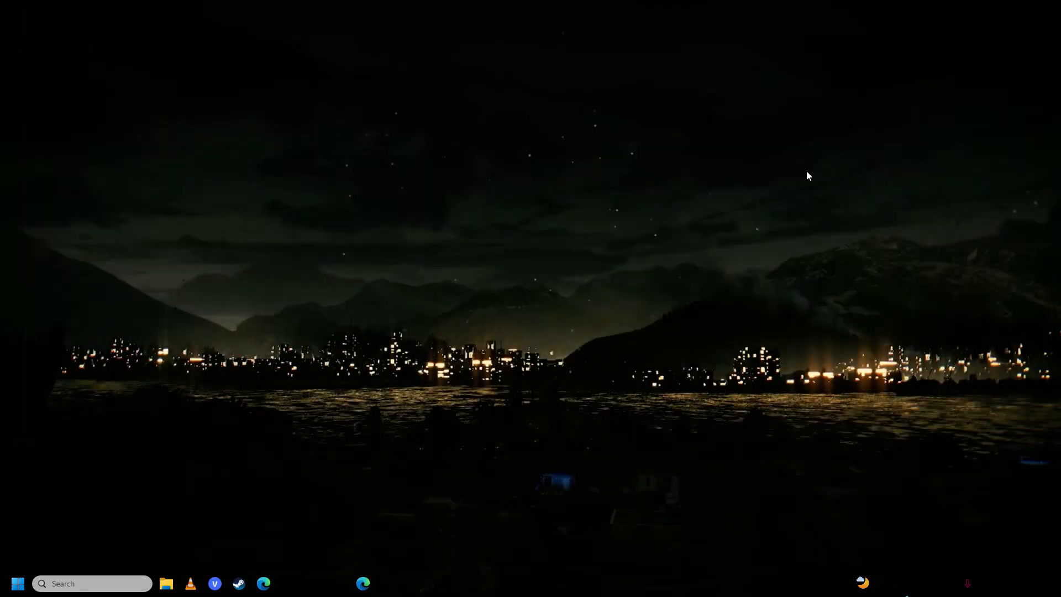
{"action": "mouse_move", "coordinate": [633, 300]}
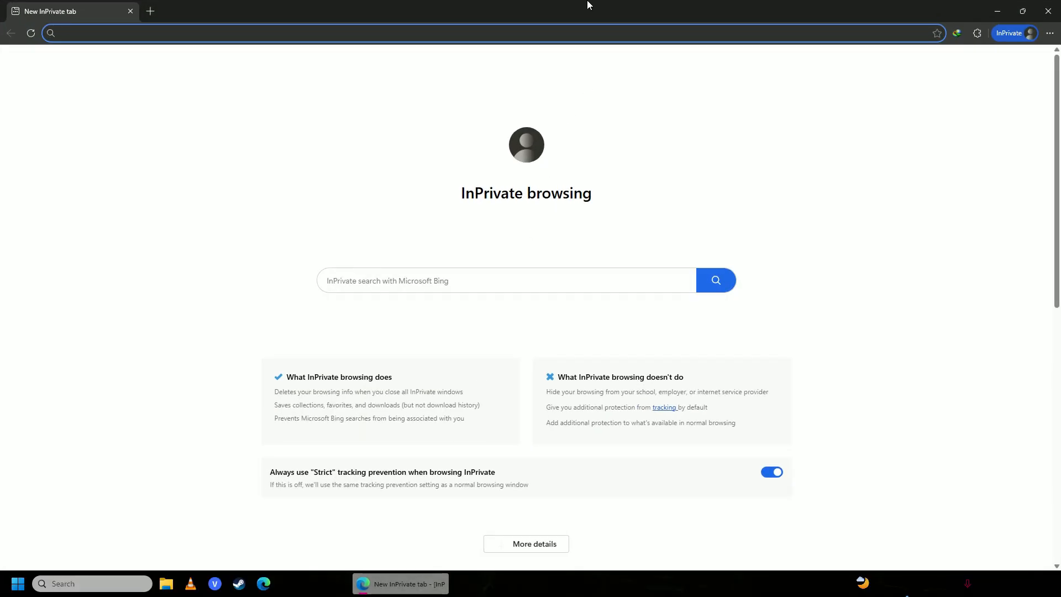
Step: Search 'cloudflare warp' and download the latest stable WARP release for Windows
{"action": "type", "text": "clod"}
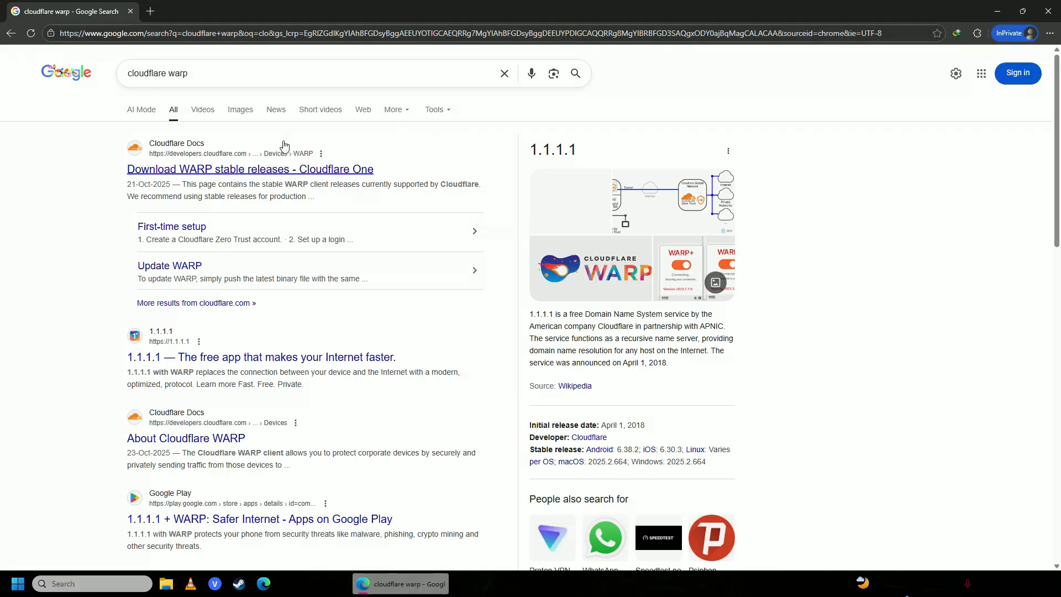
{"action": "left_click", "coordinate": [249, 169]}
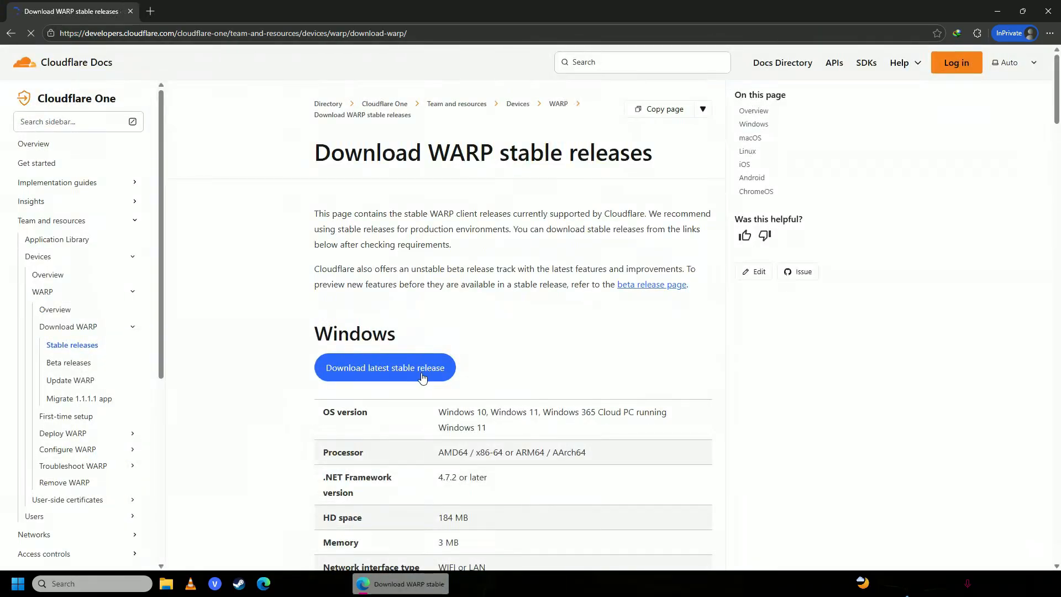
{"action": "left_click", "coordinate": [384, 367]}
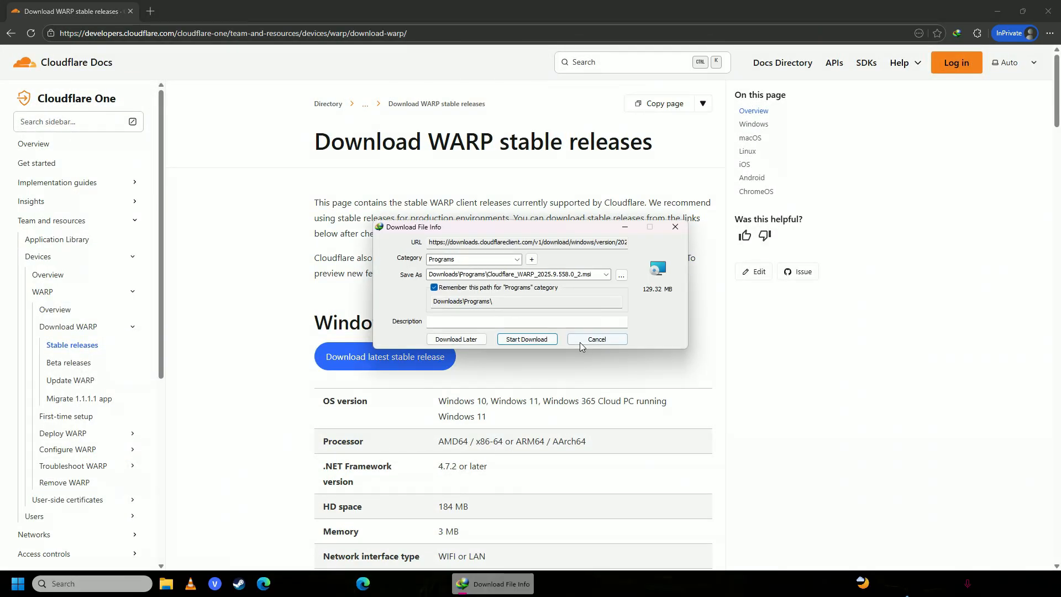
{"action": "left_click", "coordinate": [596, 342]}
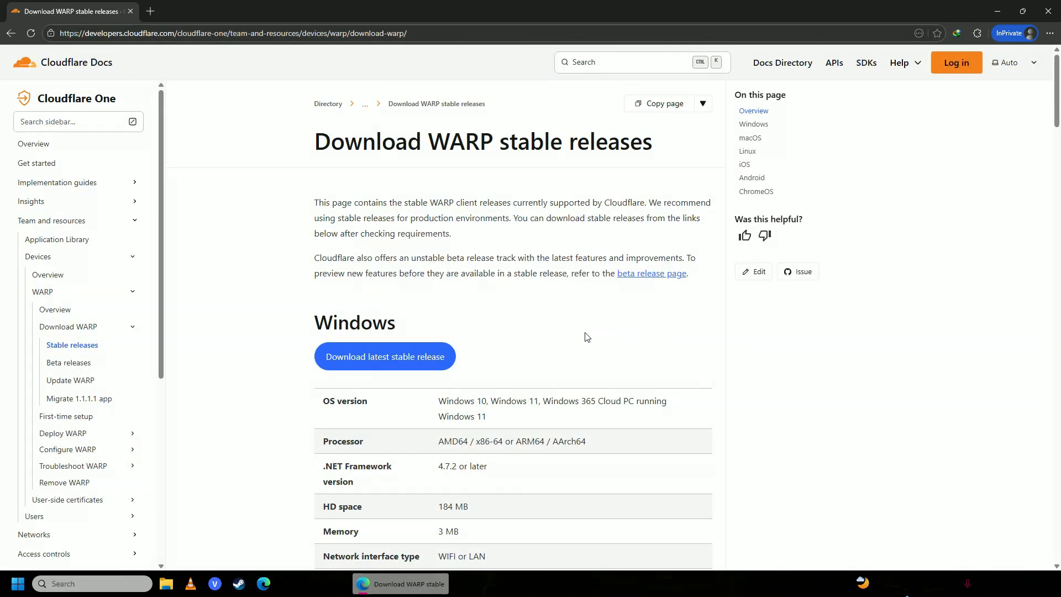
{"action": "left_click", "coordinate": [16, 584]}
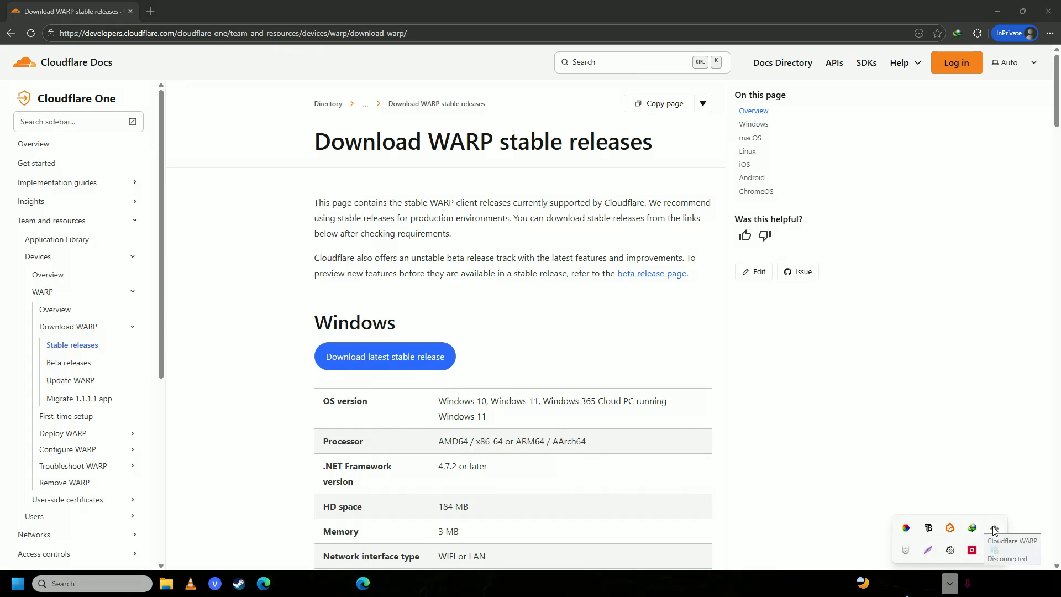
Step: Open the Cloudflare WARP client from the system tray and toggle its connection
{"action": "left_click", "coordinate": [994, 530]}
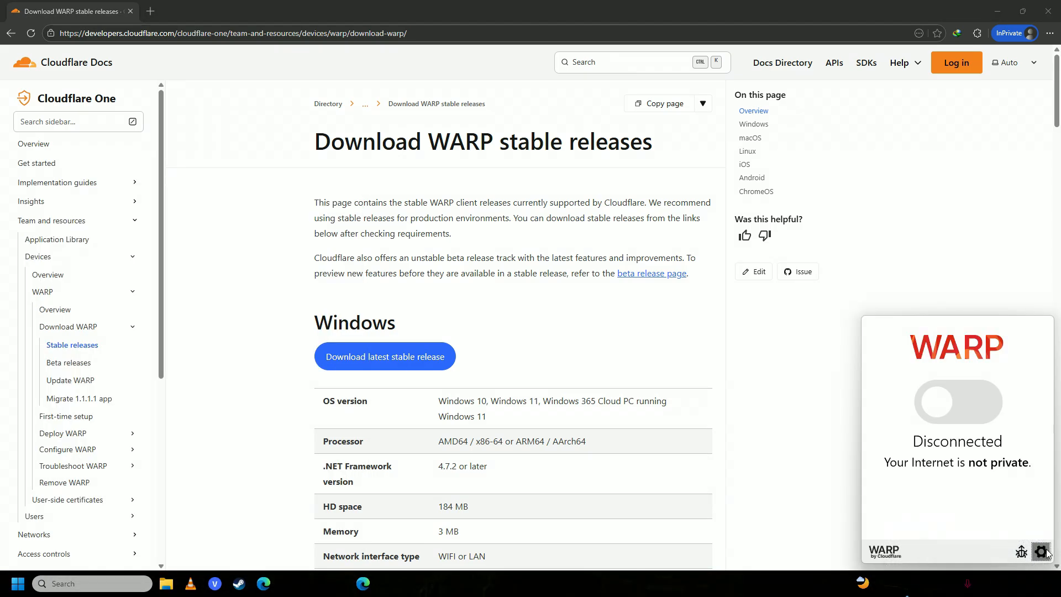
{"action": "left_click", "coordinate": [1043, 551]}
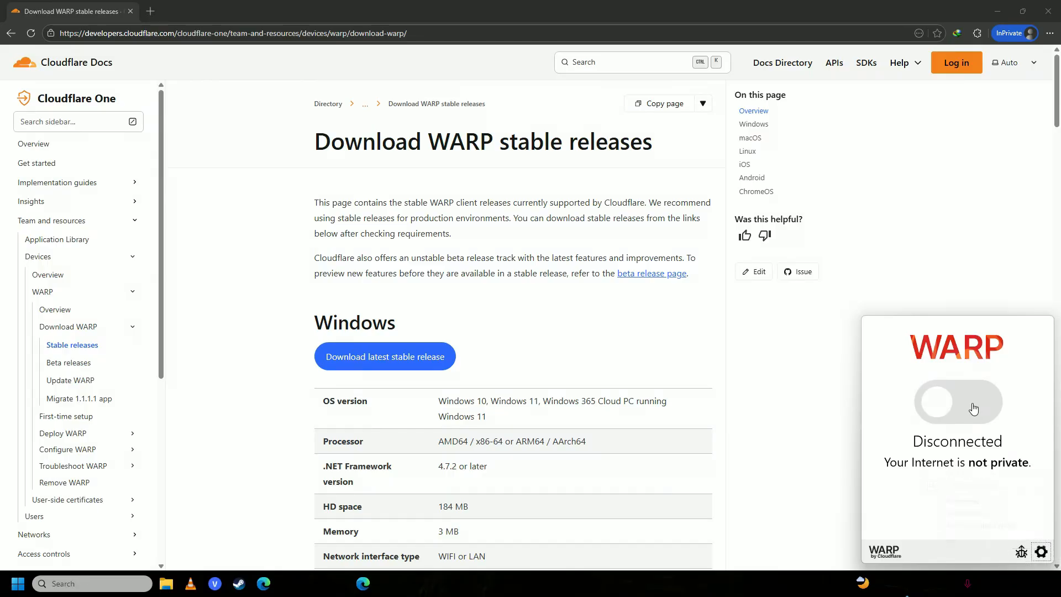
{"action": "left_click", "coordinate": [759, 327]}
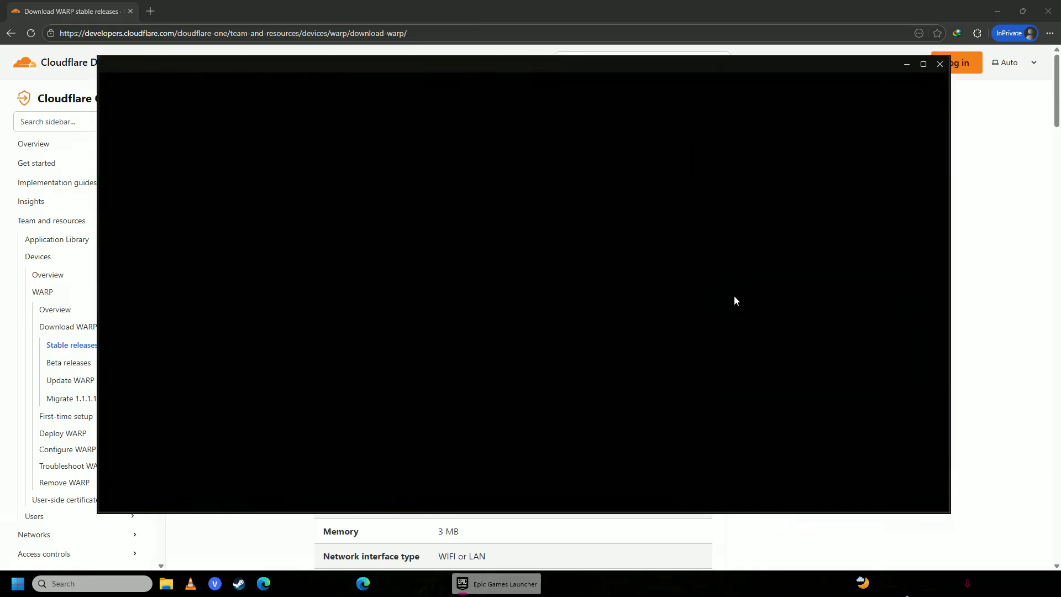
Step: Start the Epic Games Launcher and let its window load
{"action": "left_click", "coordinate": [939, 64]}
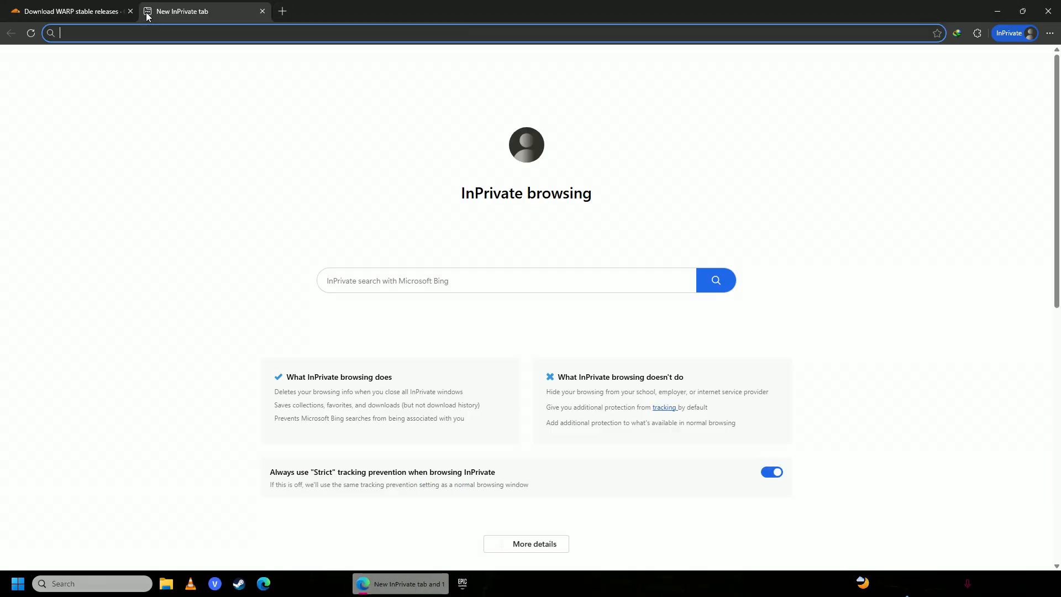
Step: Search 'proton vpn download' and open the Proton VPN download page
{"action": "type", "text": "proton vpn do"}
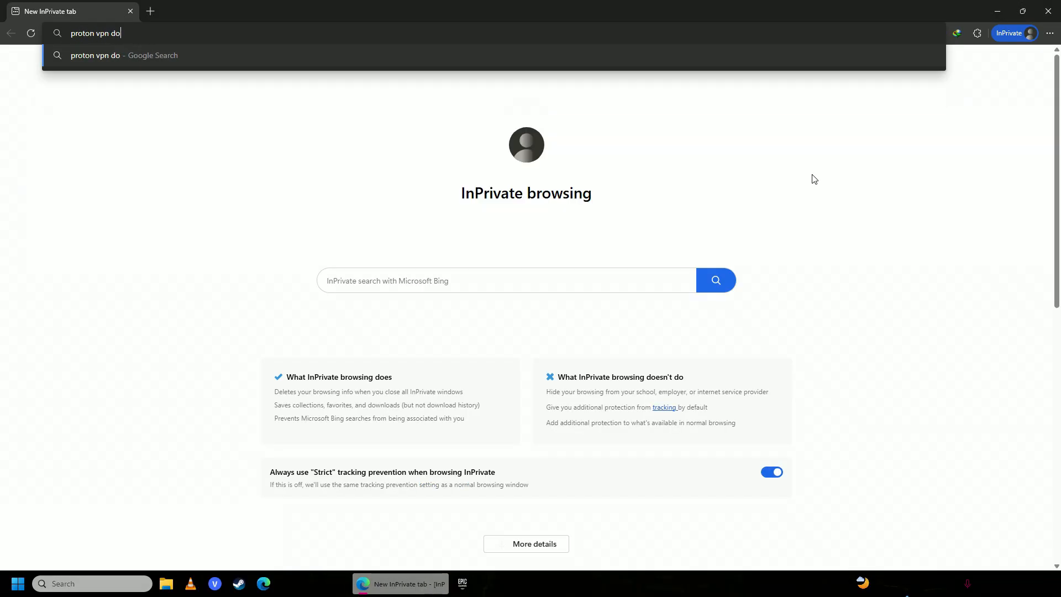
{"action": "key", "text": "Return"}
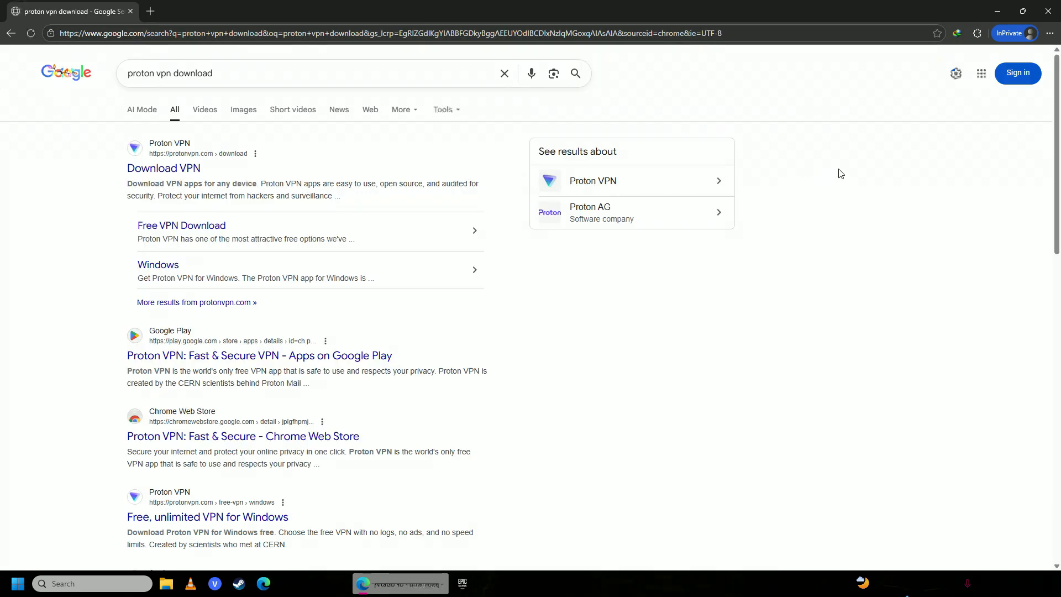
{"action": "left_click", "coordinate": [163, 168]}
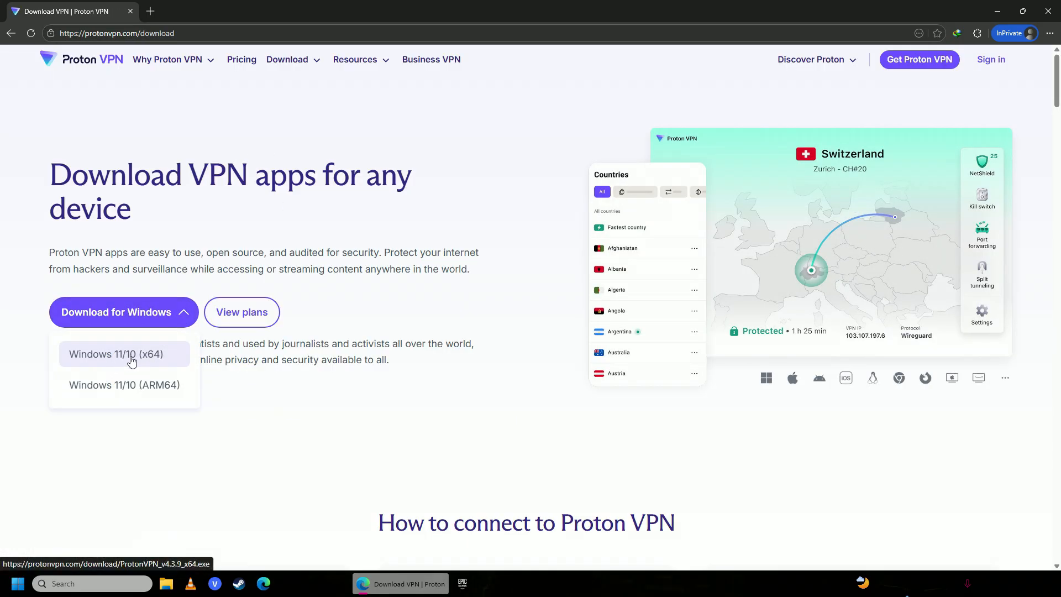
Step: Start downloading the Proton VPN Windows 11/10 (x64) installer
{"action": "left_click", "coordinate": [126, 353]}
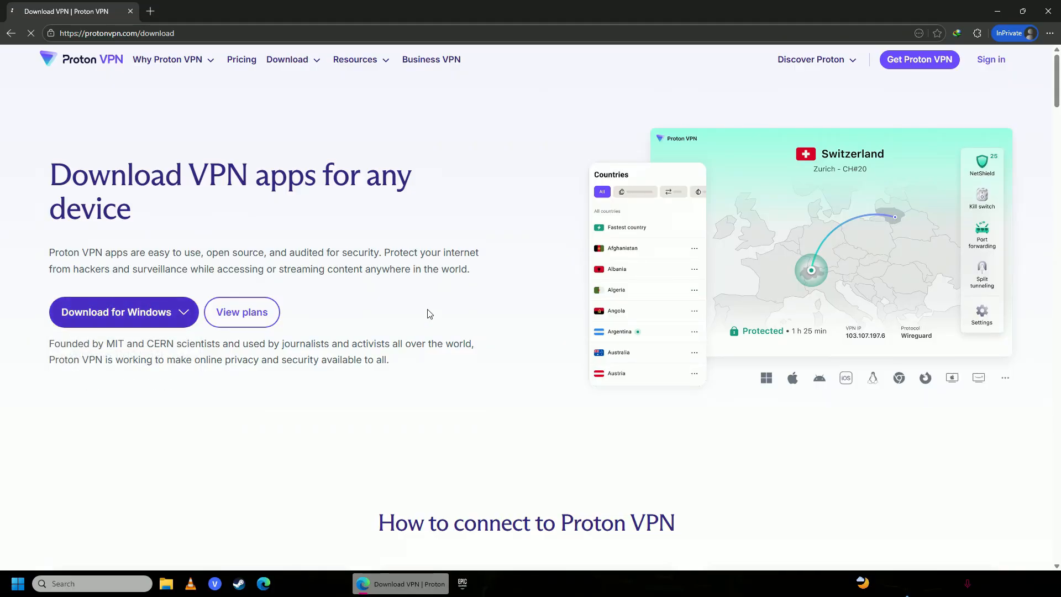
{"action": "left_click", "coordinate": [116, 311]}
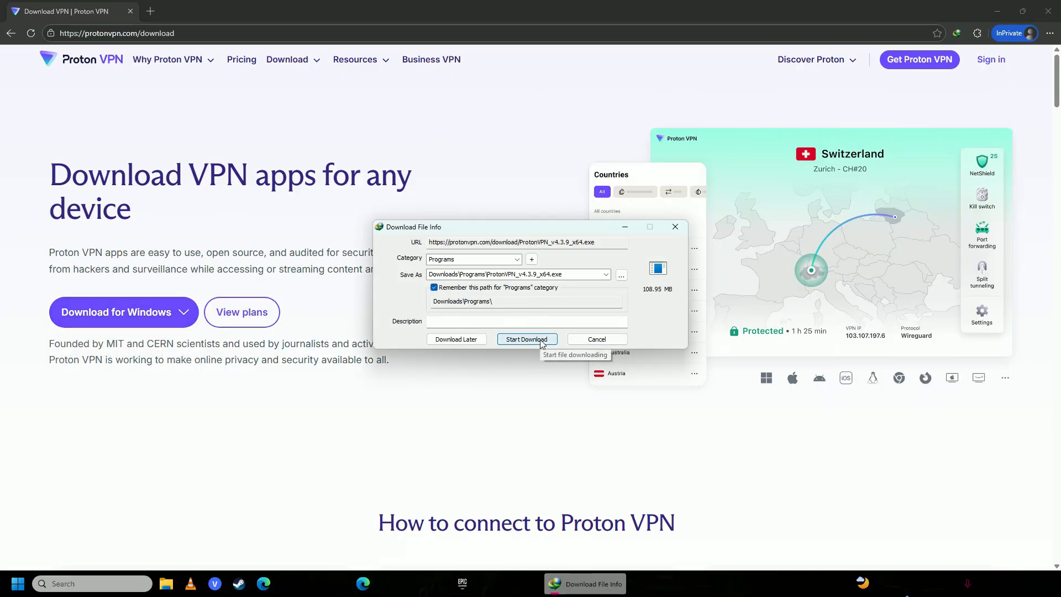
{"action": "left_click", "coordinate": [526, 338]}
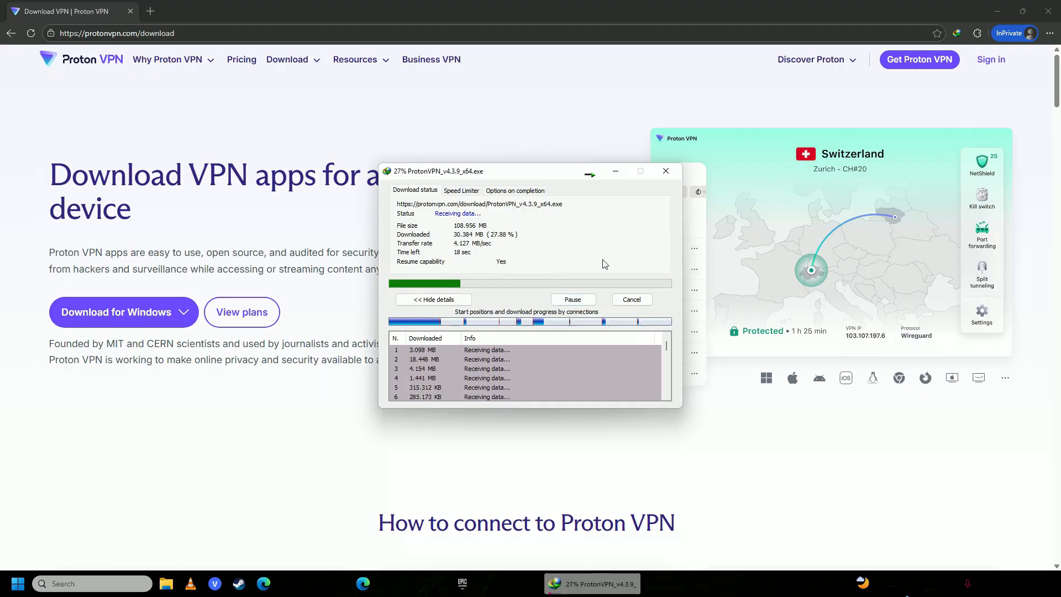
{"action": "left_click", "coordinate": [664, 171]}
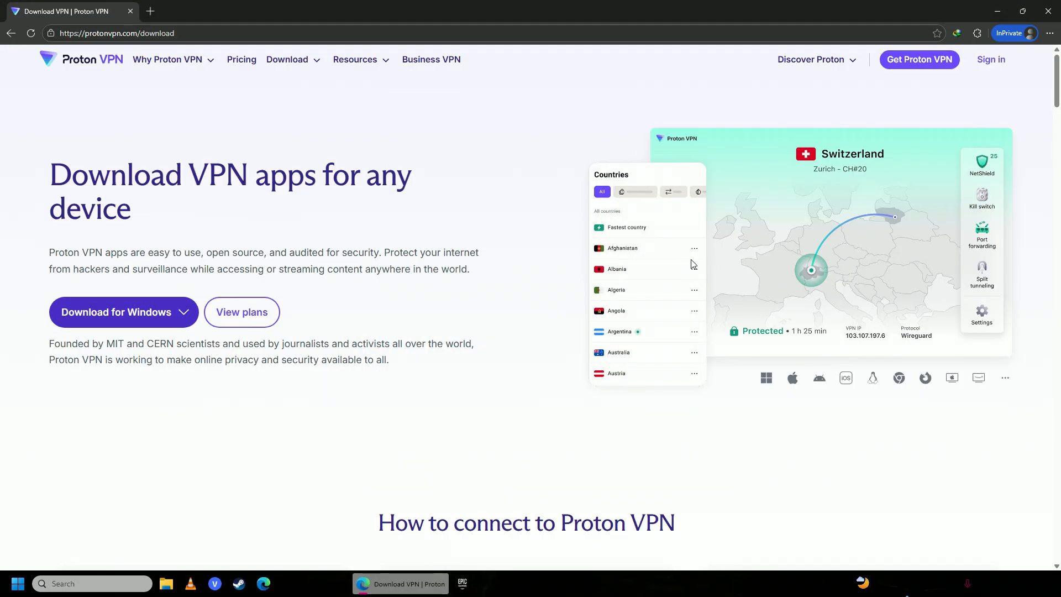
{"action": "mouse_move", "coordinate": [636, 235]}
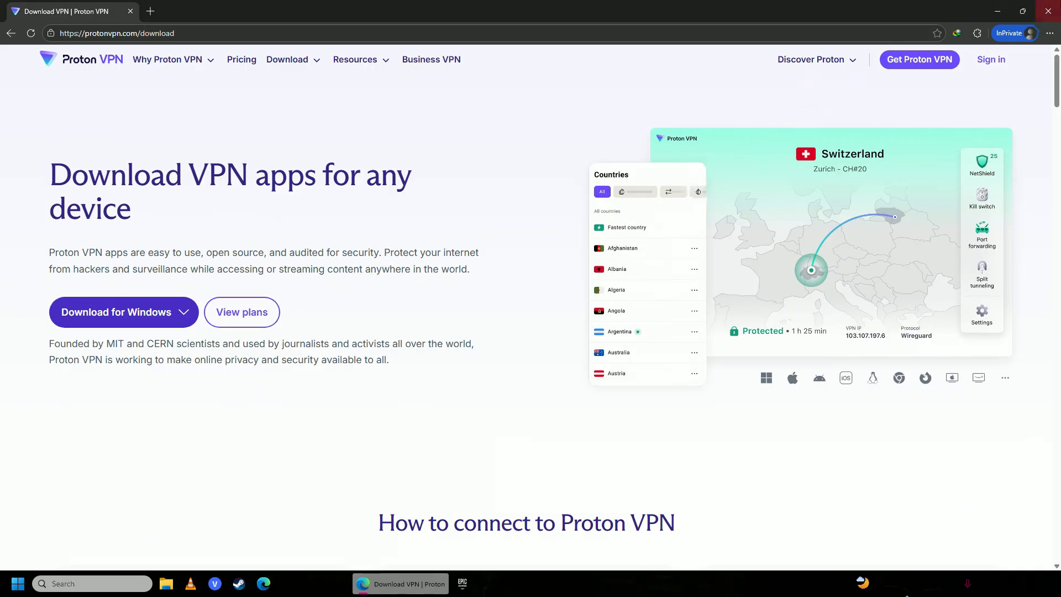
{"action": "left_click", "coordinate": [462, 583]}
{"action": "type", "text": "f"}
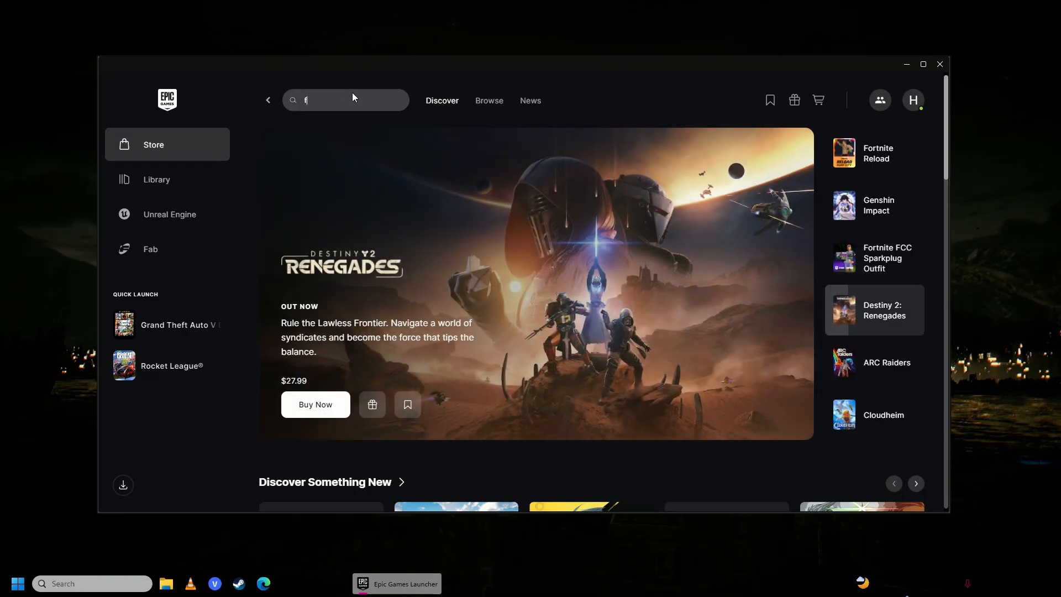
Step: Search the store for 'fortnite', then go to the game Library
{"action": "type", "text": "ortnite"}
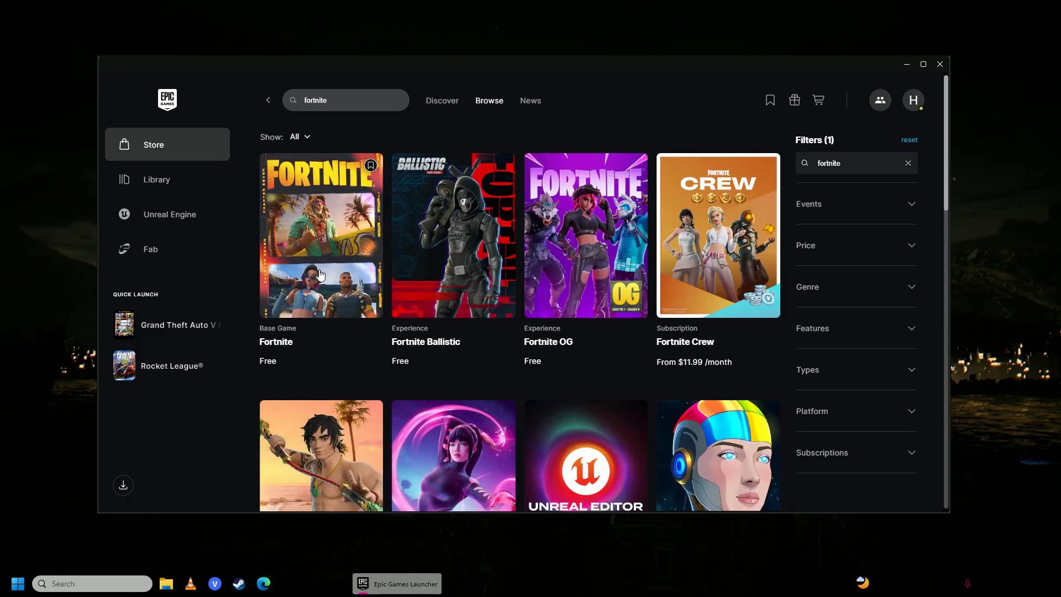
{"action": "mouse_move", "coordinate": [623, 125]}
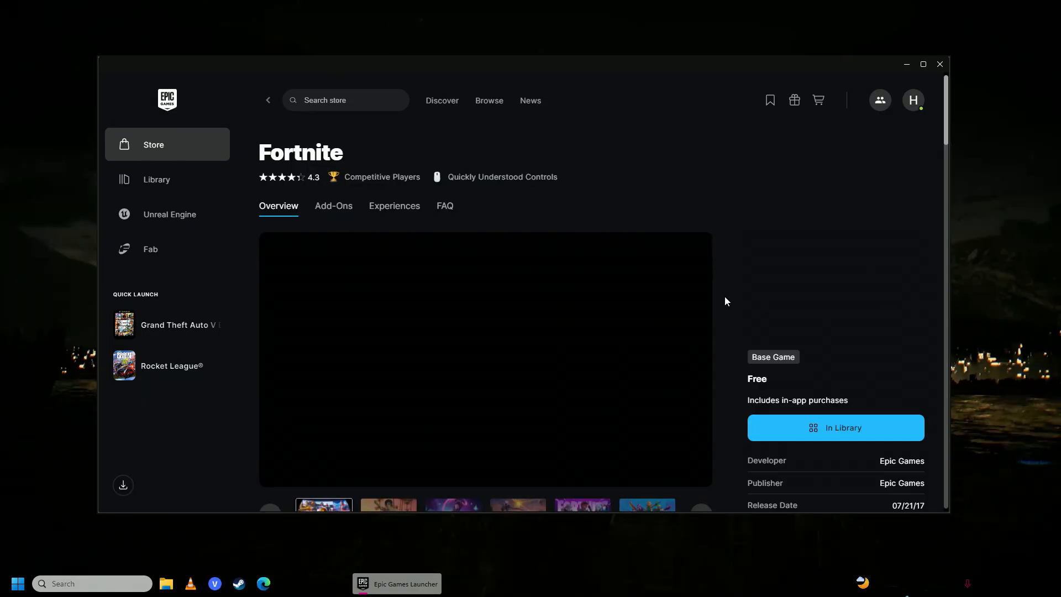
{"action": "left_click", "coordinate": [156, 179]}
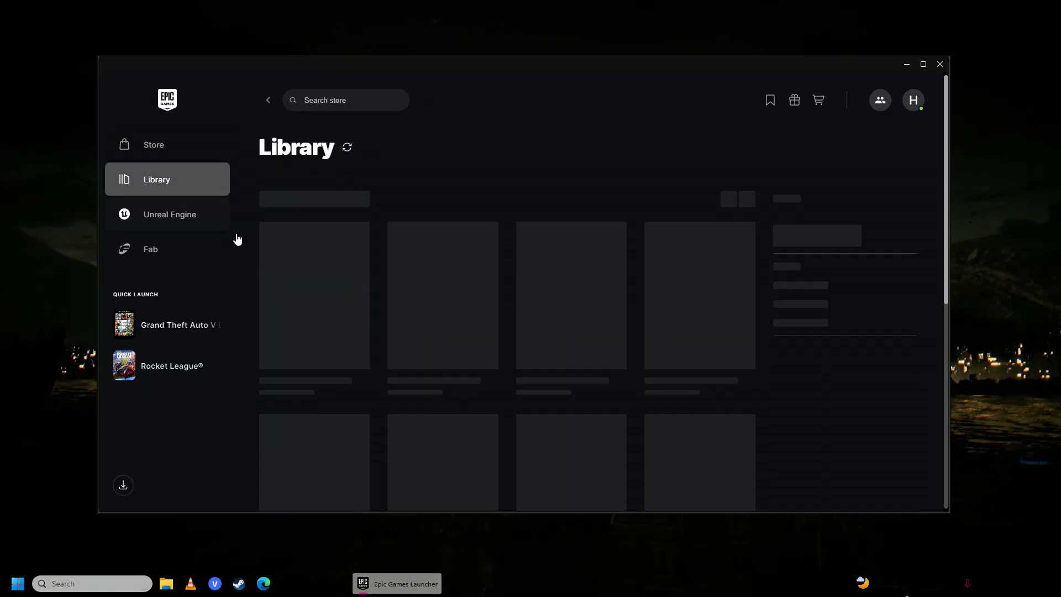